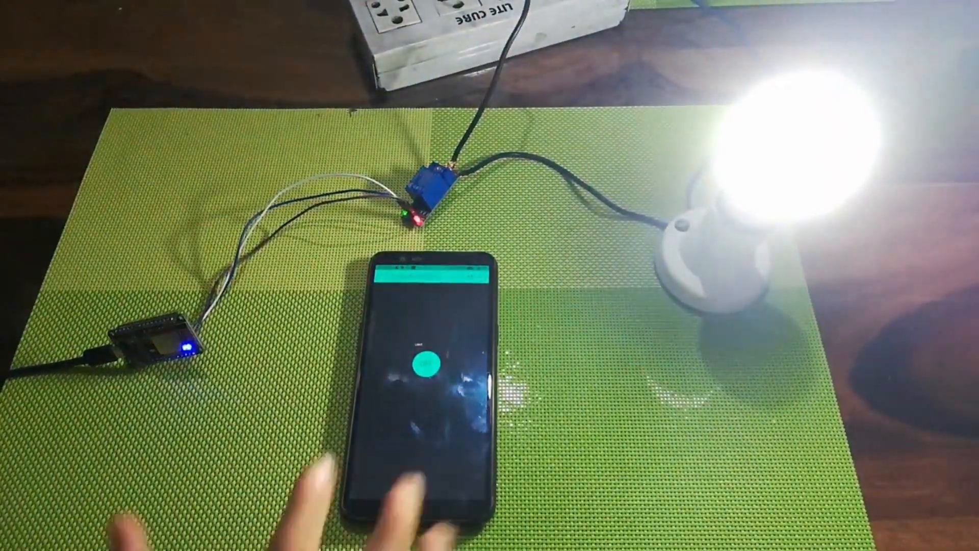
# Bring Chrome back up and run a Google search for 'download aurdino ide'
pyautogui.click(422, 365)
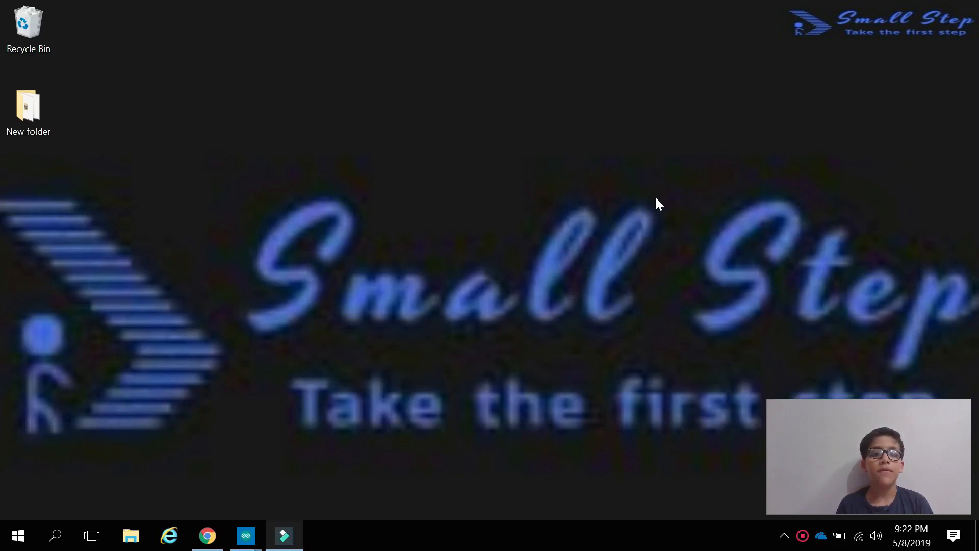
pyautogui.moveTo(345, 418)
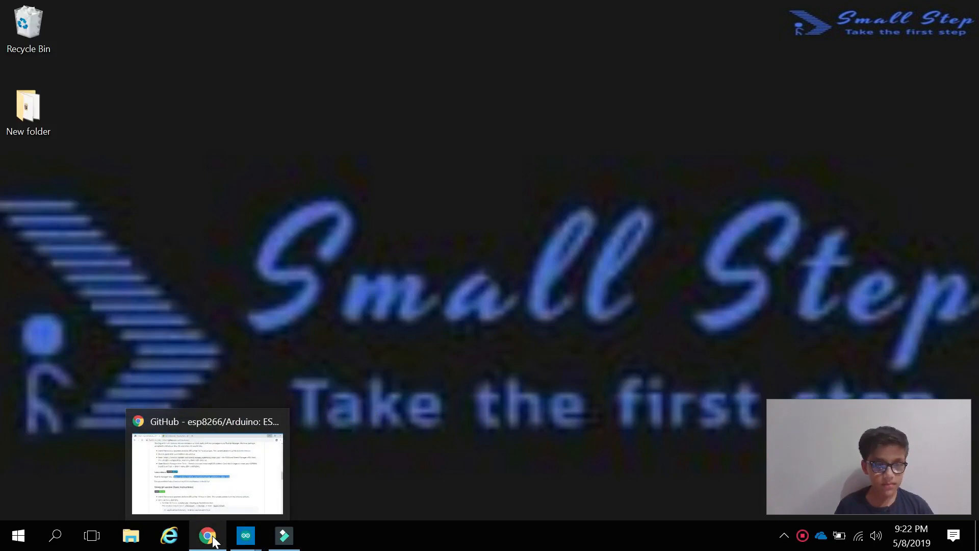
pyautogui.rightClick(207, 535)
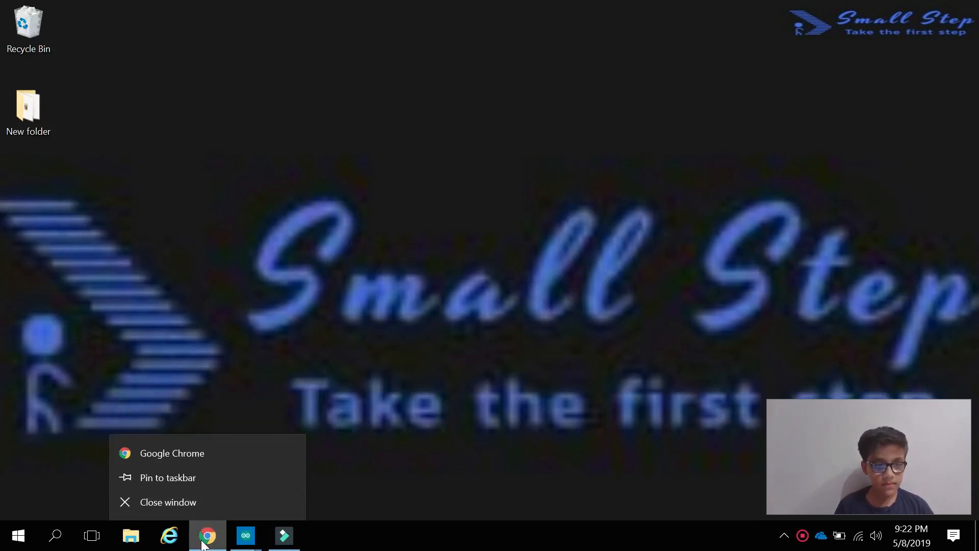
pyautogui.click(207, 536)
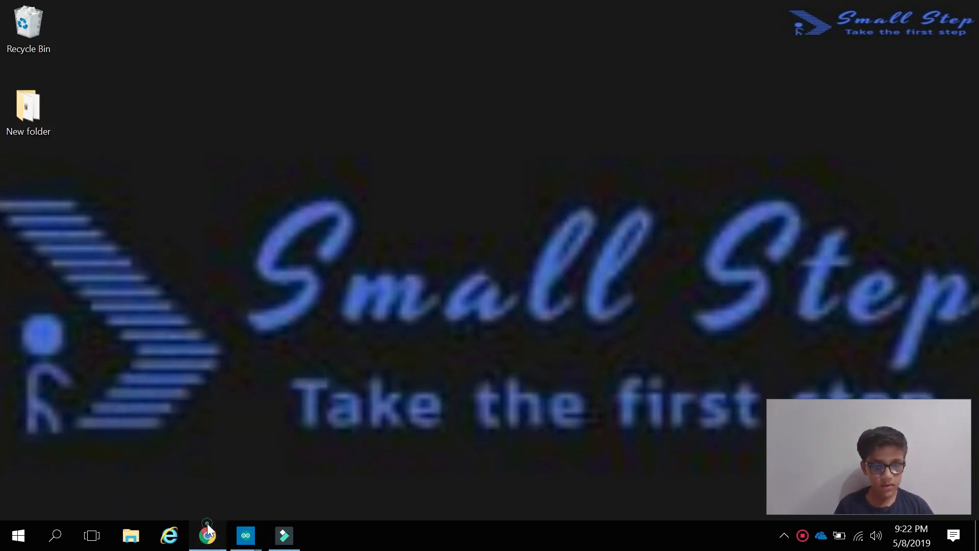
pyautogui.write('downloa')
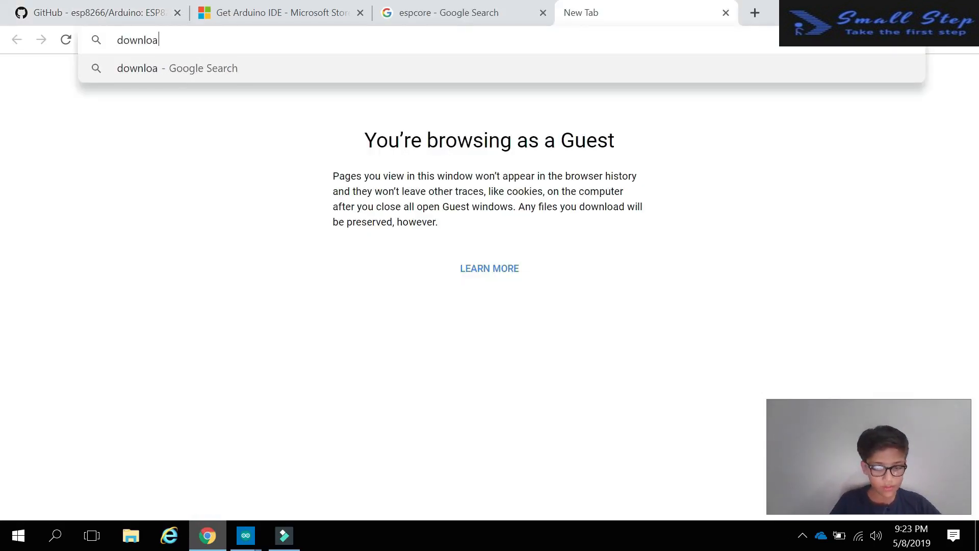
pyautogui.write('doe')
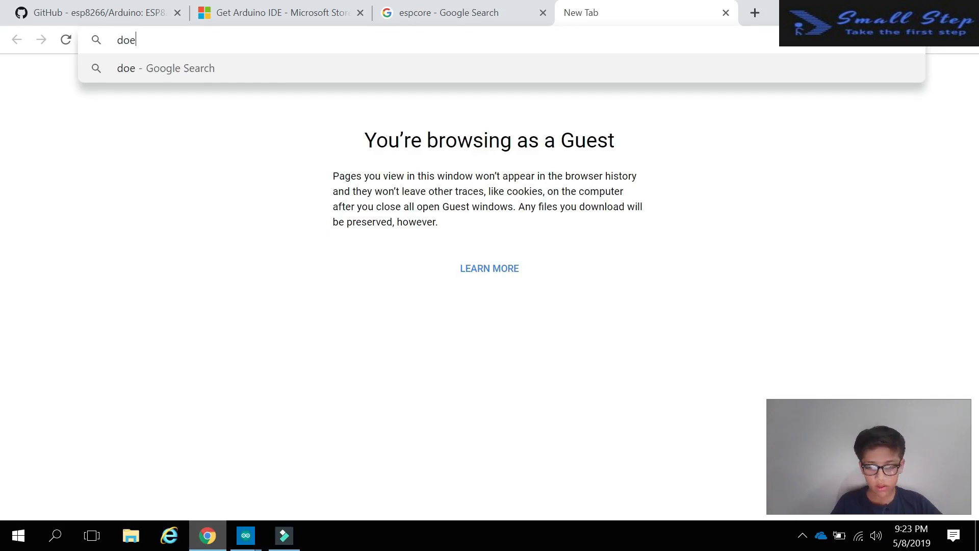
pyautogui.write('down')
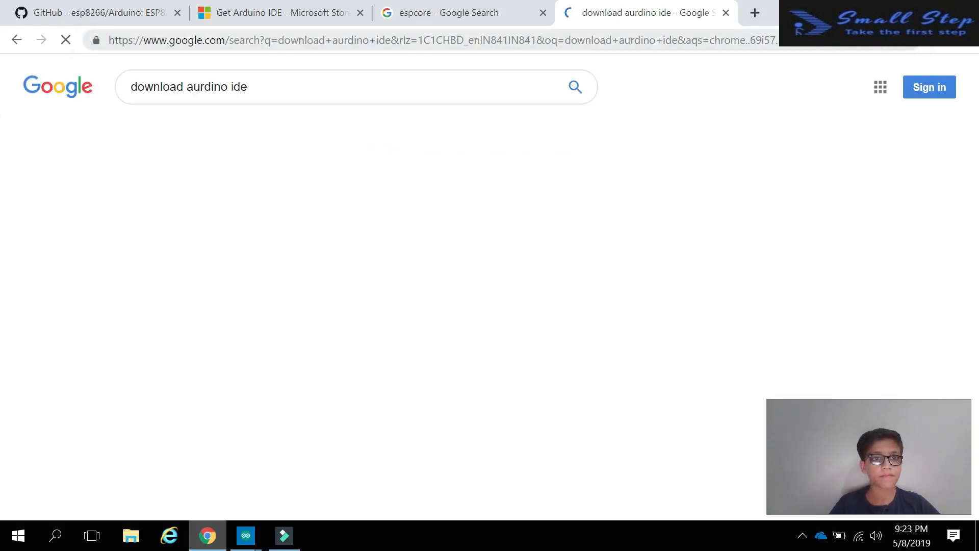
pyautogui.press('Enter')
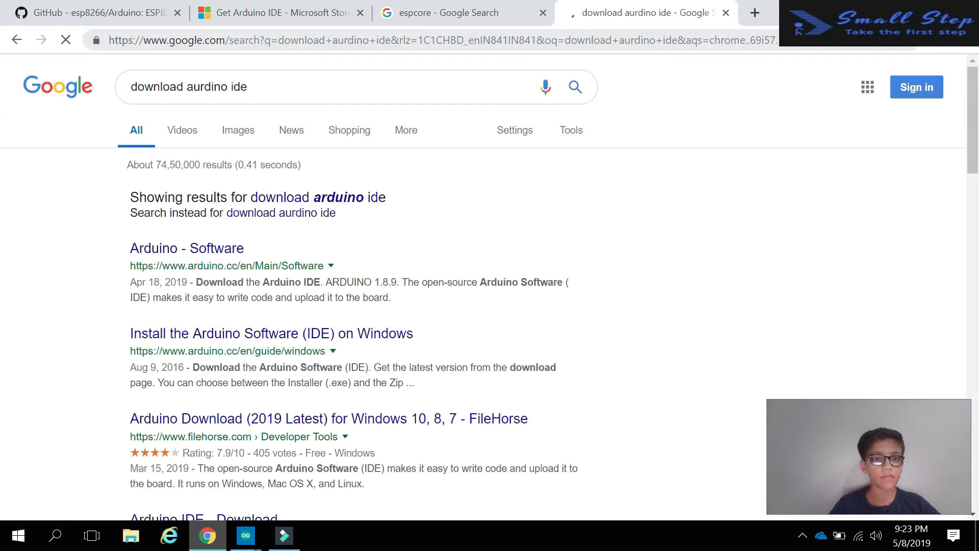
pyautogui.moveTo(188, 248)
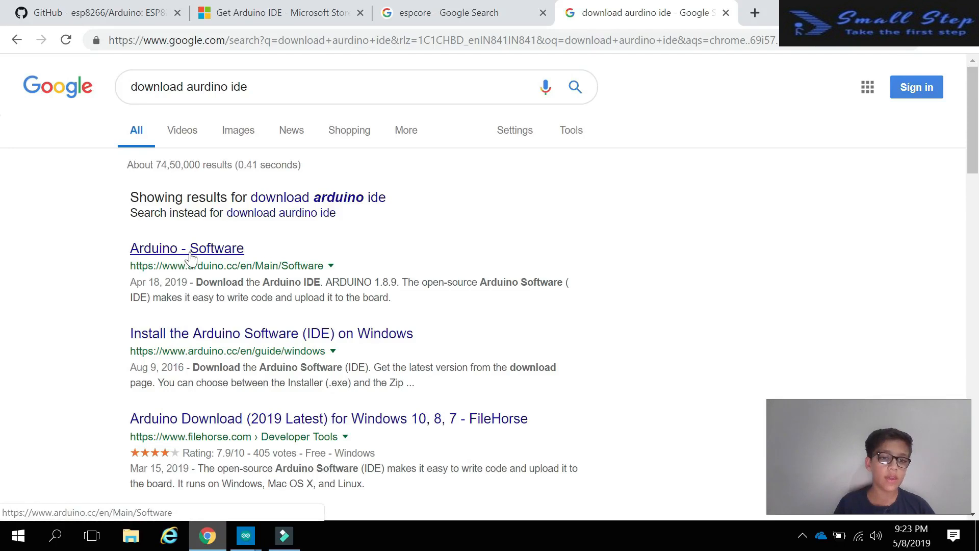
# Open the Arduino Software result and scroll down to the IDE download options
pyautogui.click(187, 248)
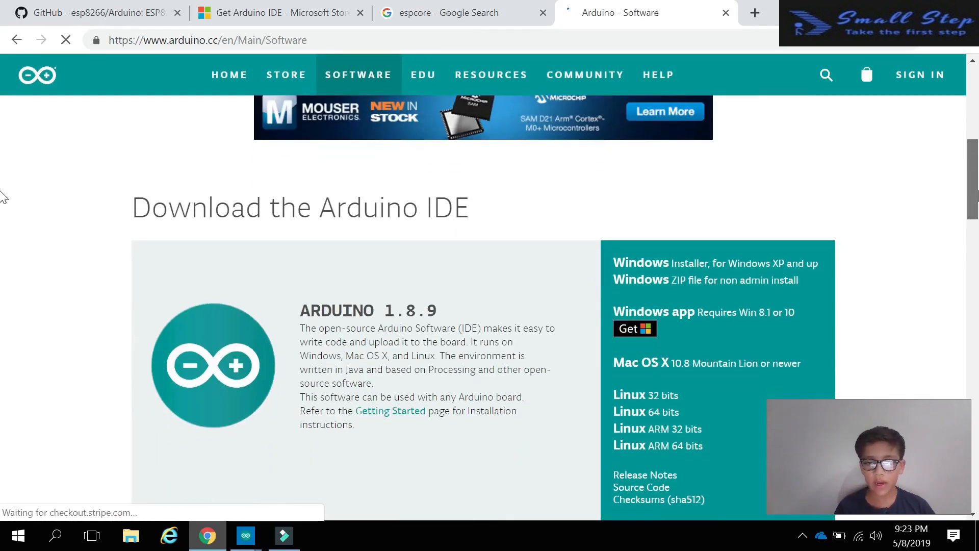
pyautogui.scroll(-3)
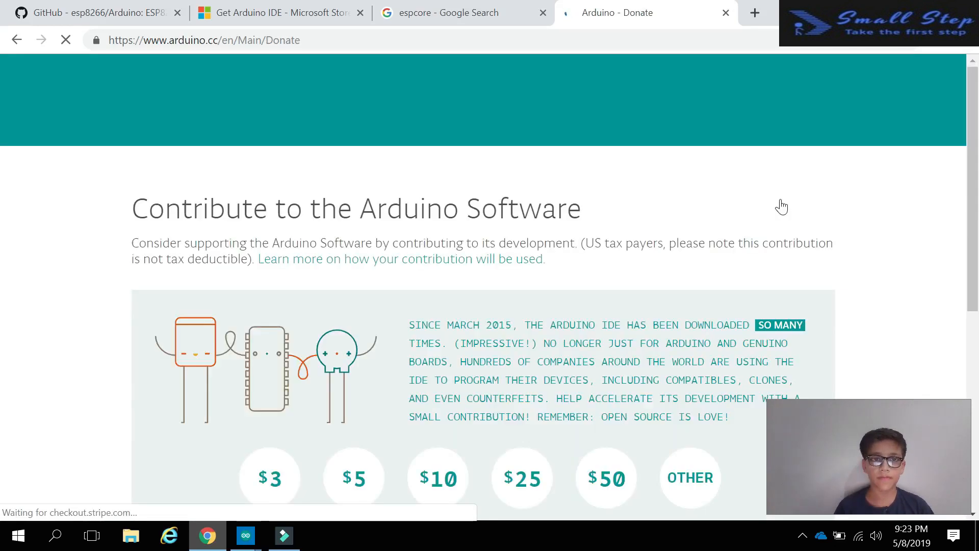
pyautogui.scroll(-3)
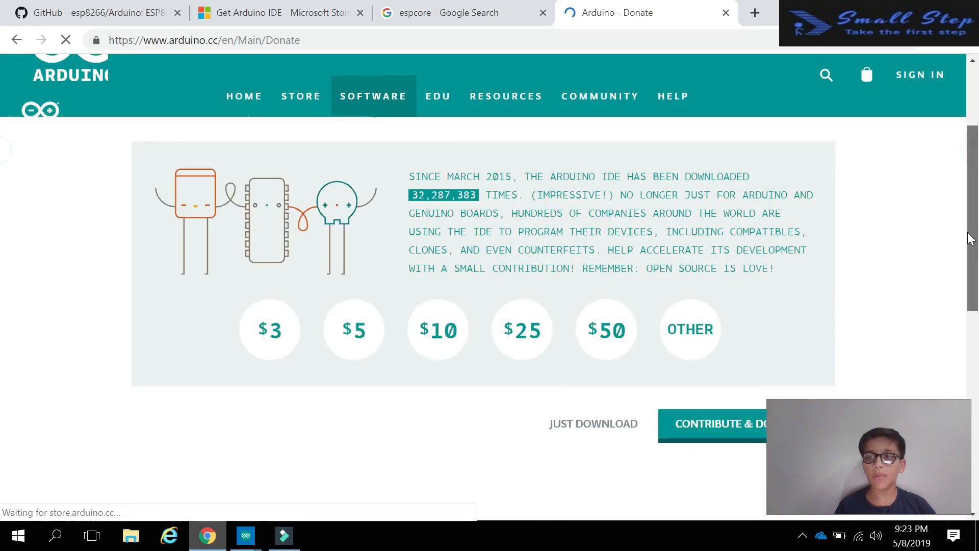
pyautogui.scroll(-3)
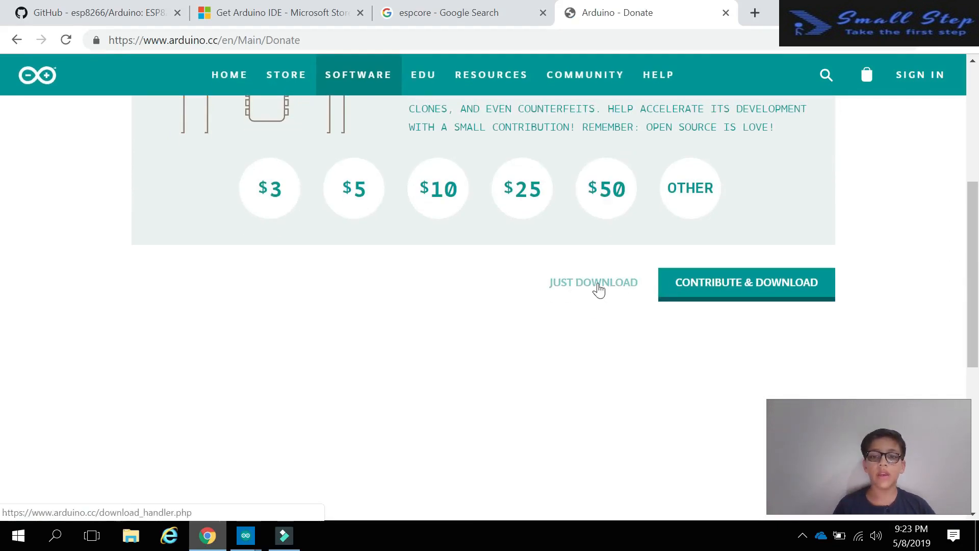
# Choose Just Download, reach the Microsoft Store Arduino IDE page, and start a blank tab
pyautogui.click(593, 281)
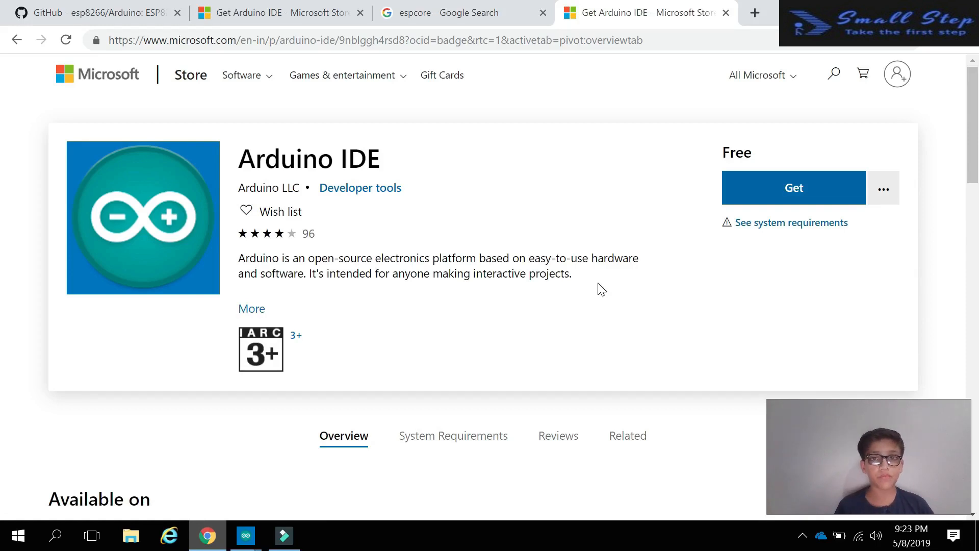
pyautogui.click(245, 535)
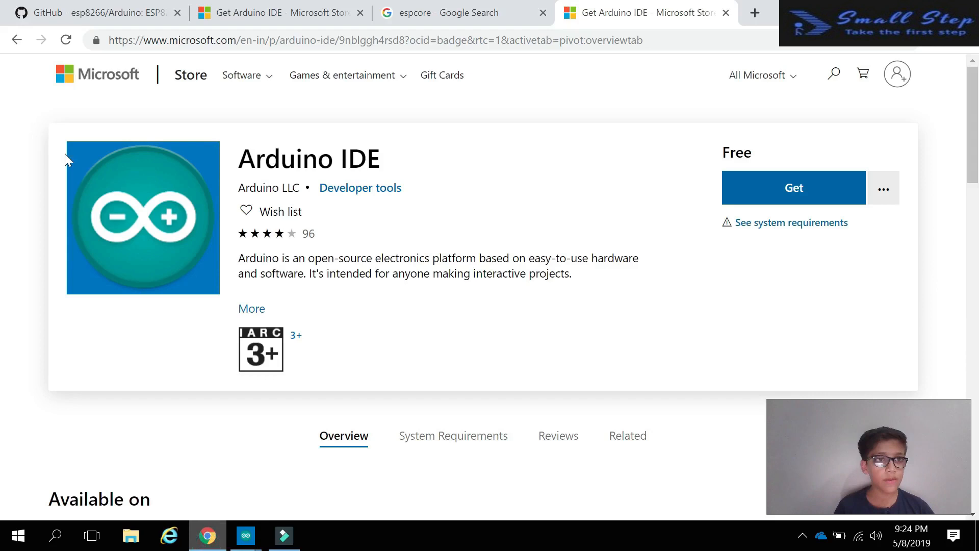
pyautogui.click(754, 13)
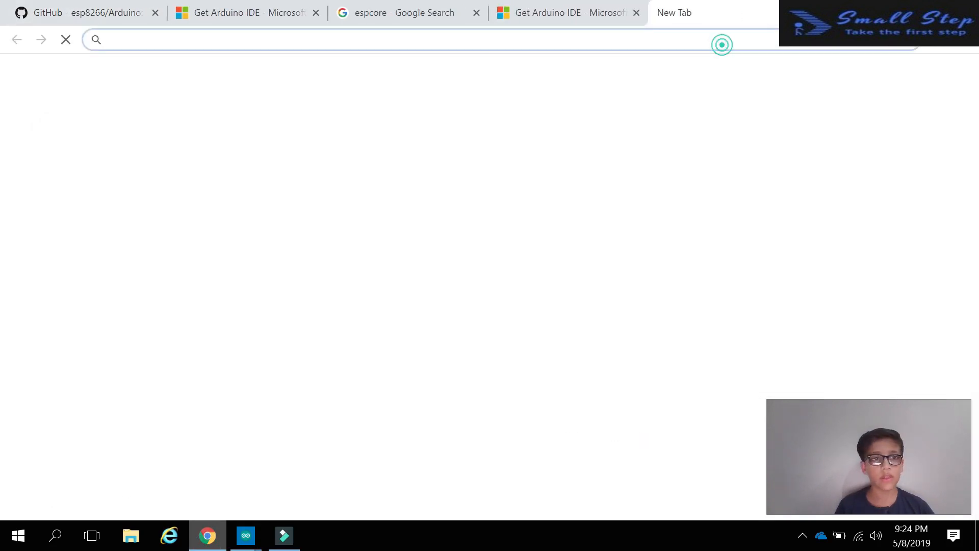
# Search 'esp' and open the GitHub esp8266/Arduino repository result
pyautogui.write('esp')
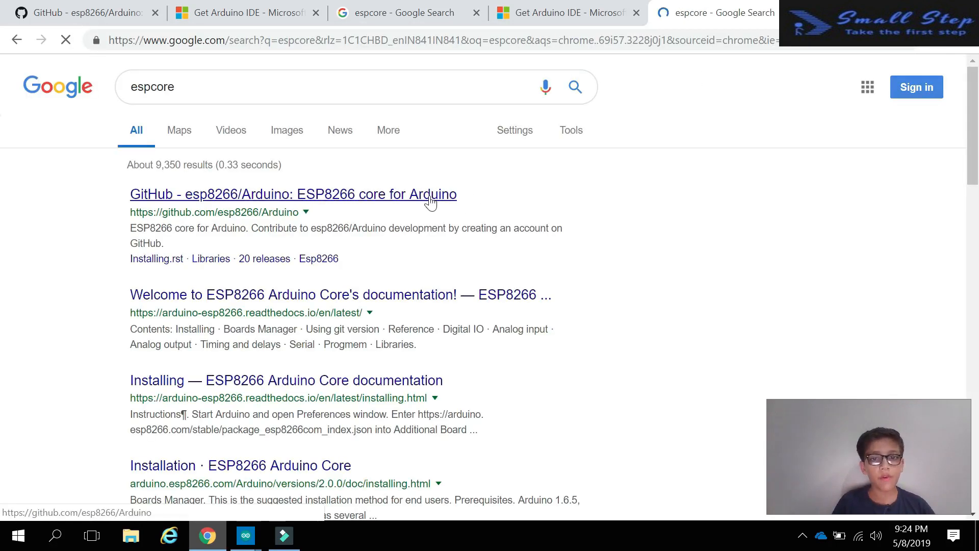
pyautogui.click(291, 193)
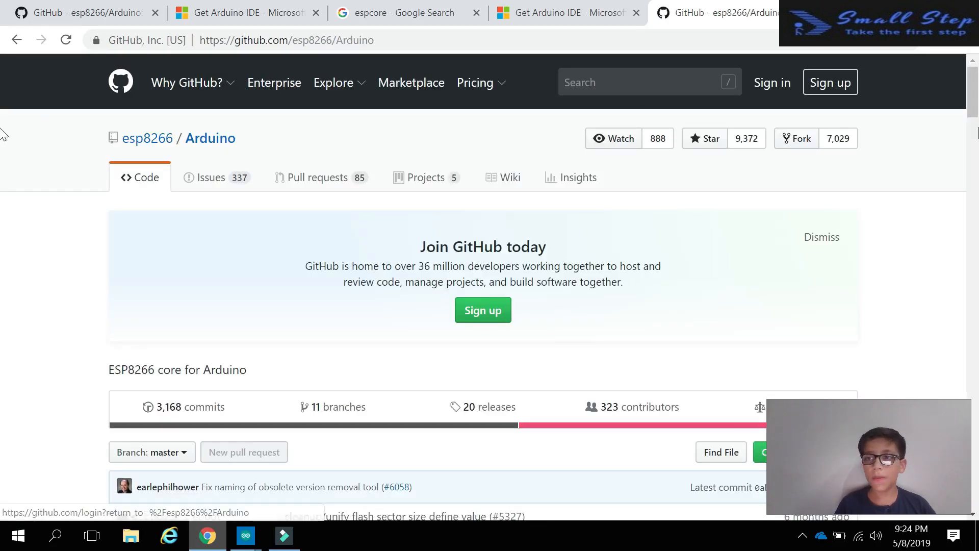
pyautogui.scroll(-3)
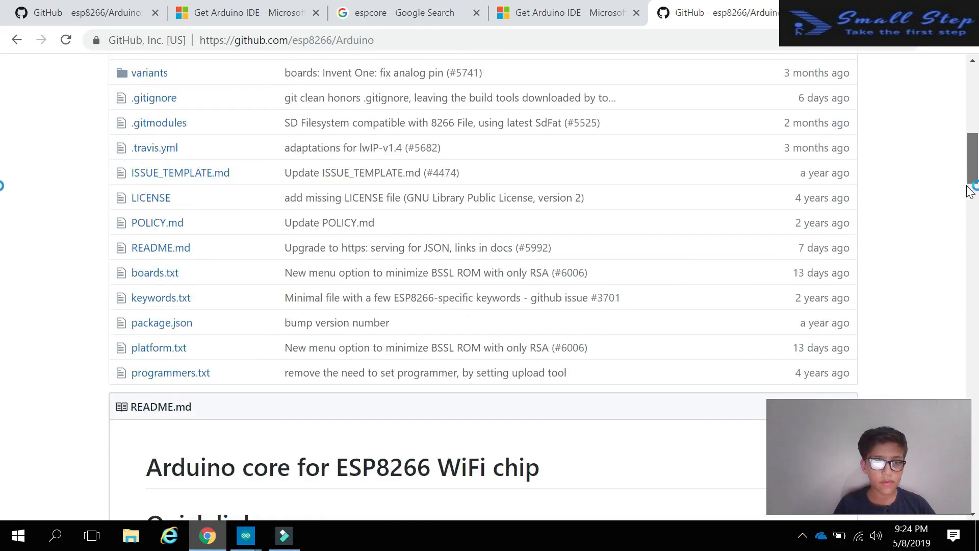
pyautogui.scroll(-3)
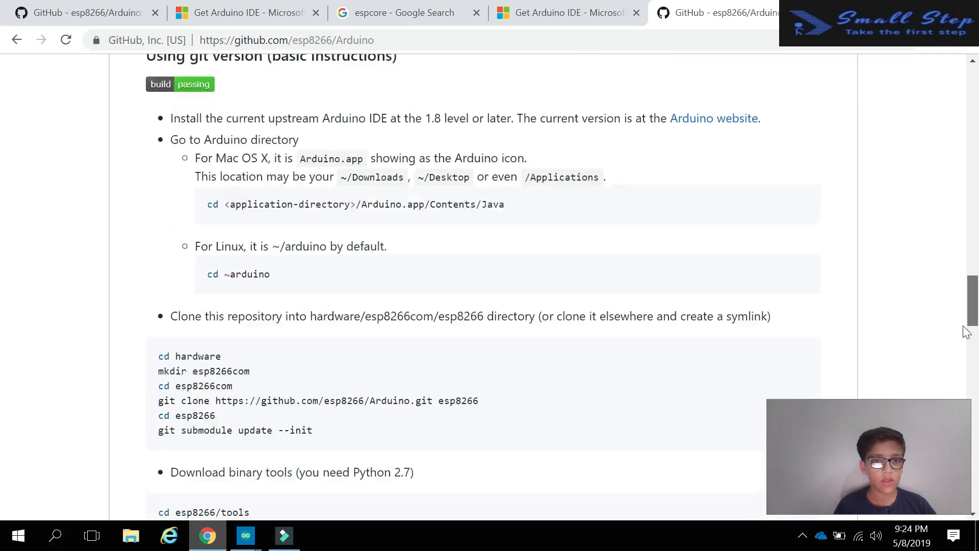
pyautogui.scroll(3)
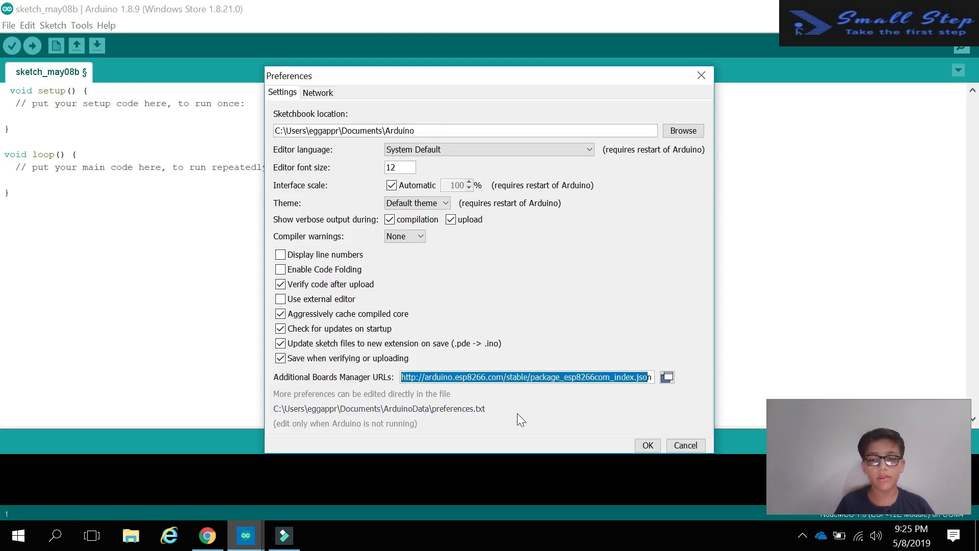
# Confirm the preferences with OK, saving the ESP8266 package index URL
pyautogui.click(646, 444)
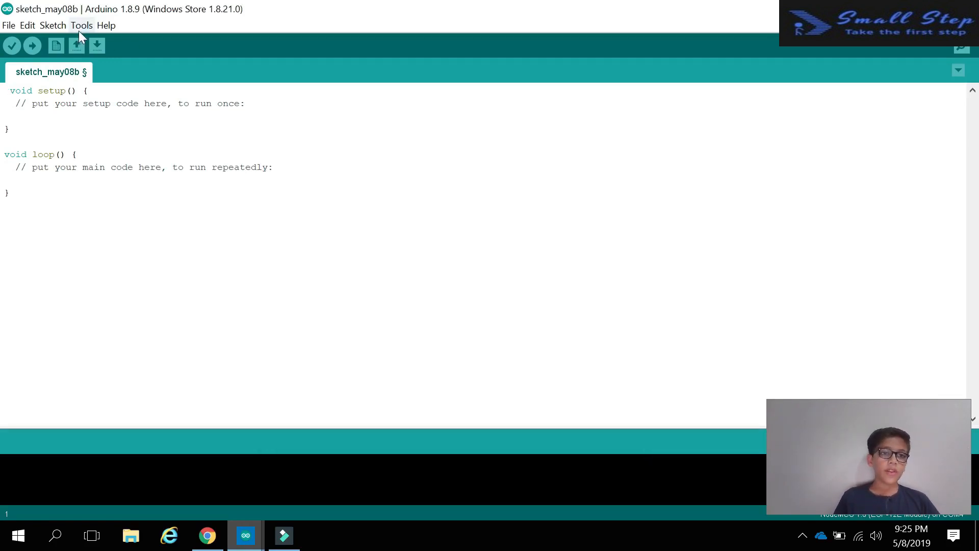
# Search 'esp' in Boards Manager to show esp8266 2.5.0 installed
pyautogui.click(82, 24)
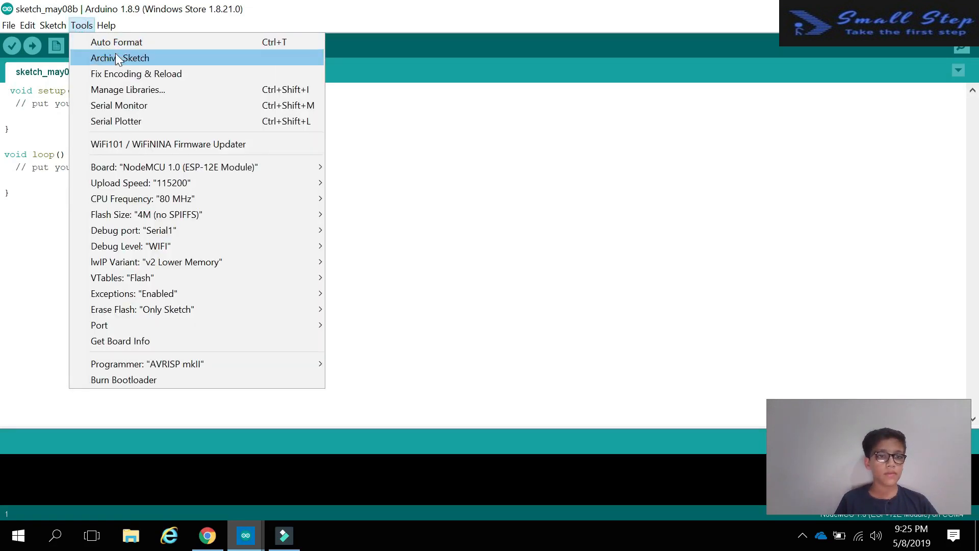
pyautogui.moveTo(174, 166)
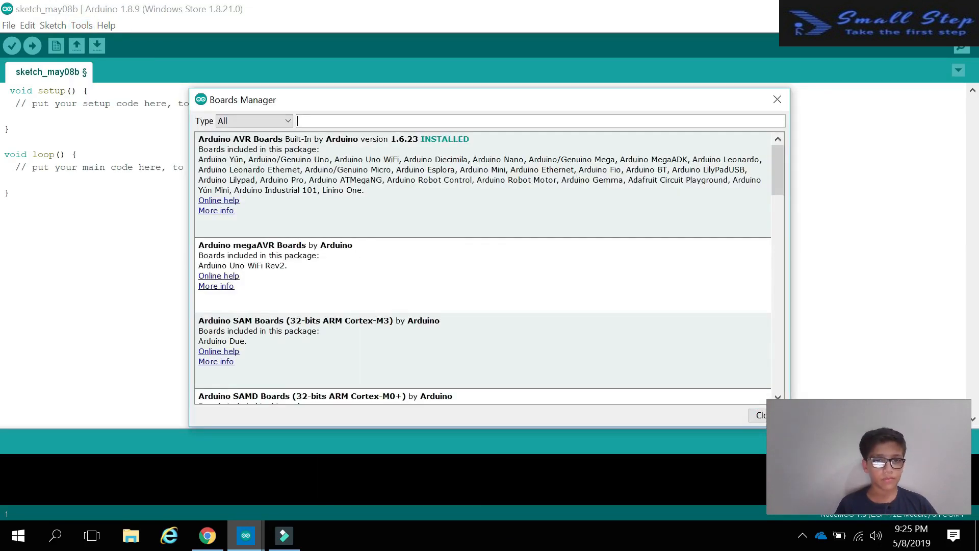
pyautogui.write('e')
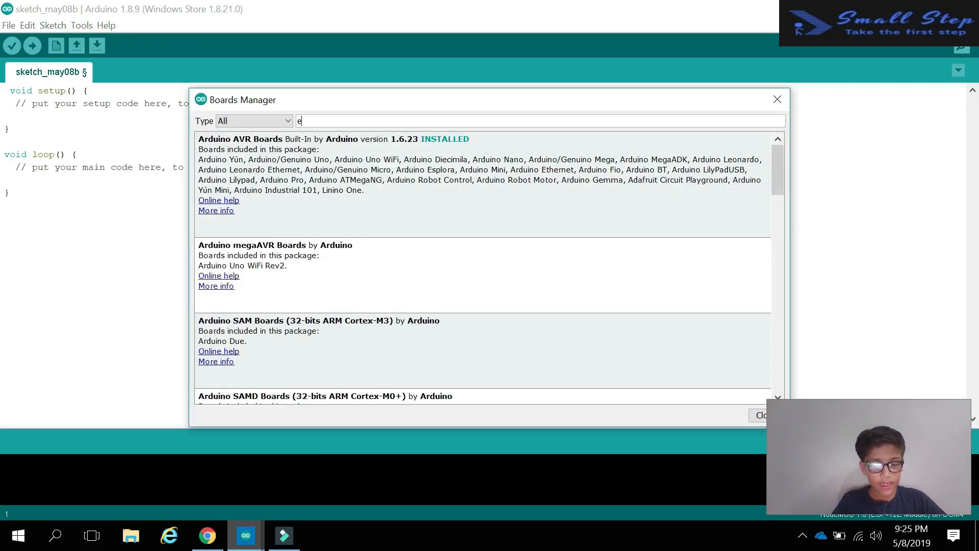
pyautogui.write('sp')
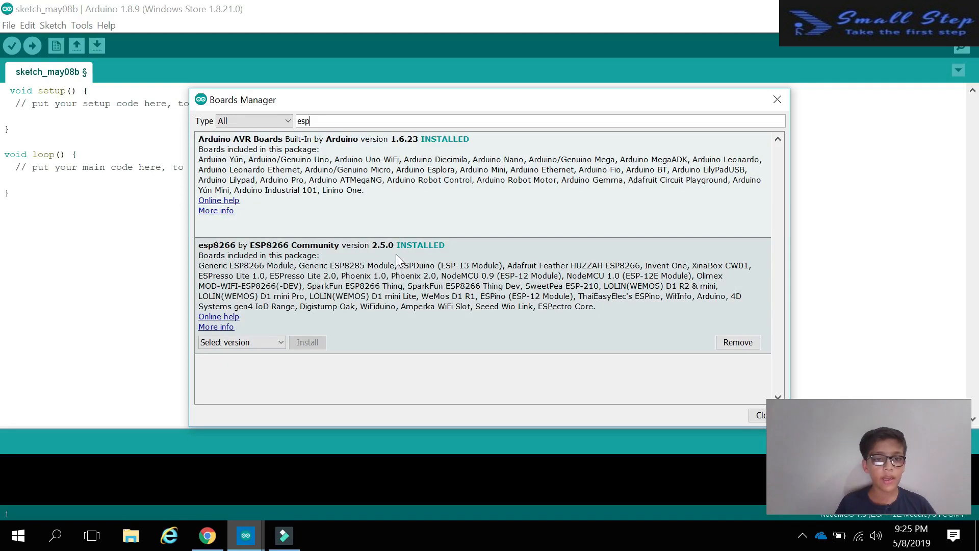
pyautogui.moveTo(321, 350)
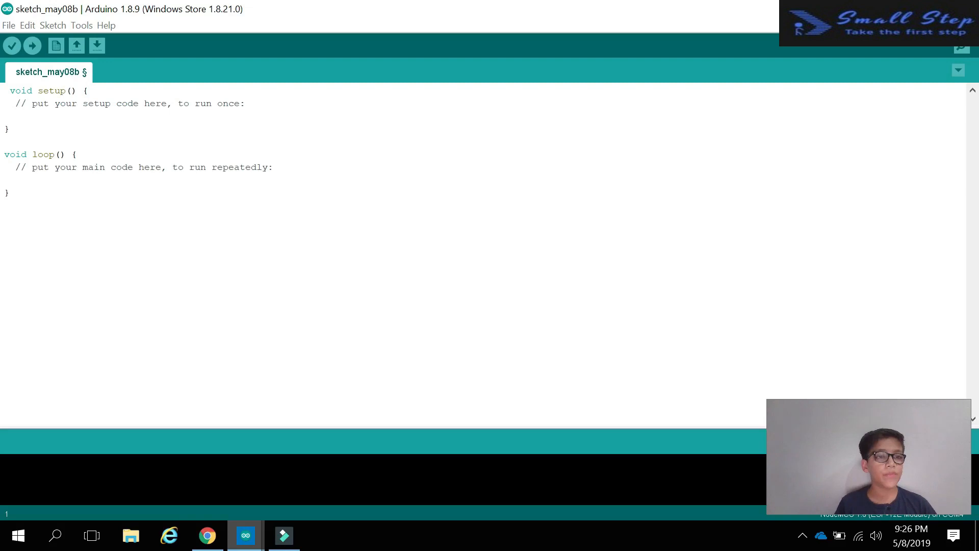
# Select NodeMCU 1.0 (ESP-12E Module) under ESP8266 Boards in the Tools board list
pyautogui.click(81, 24)
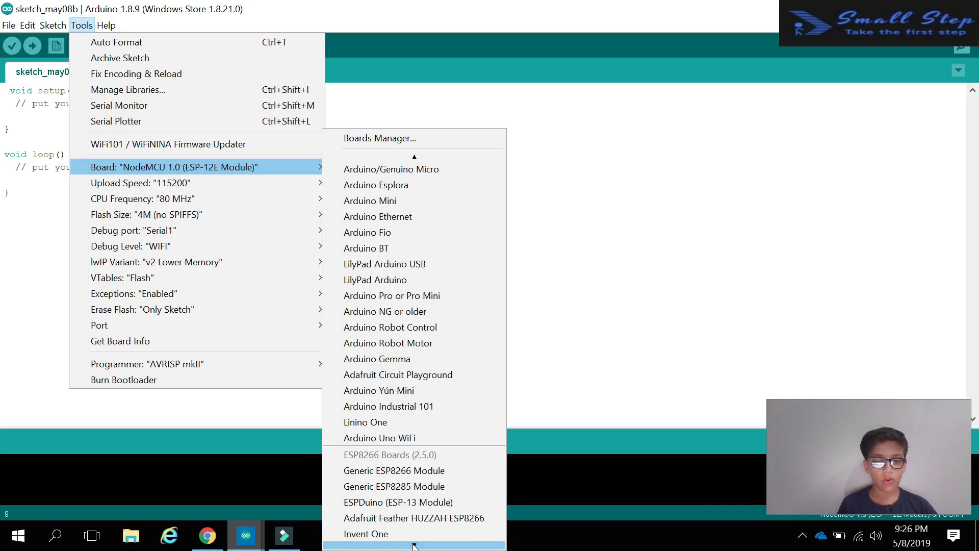
pyautogui.scroll(-3)
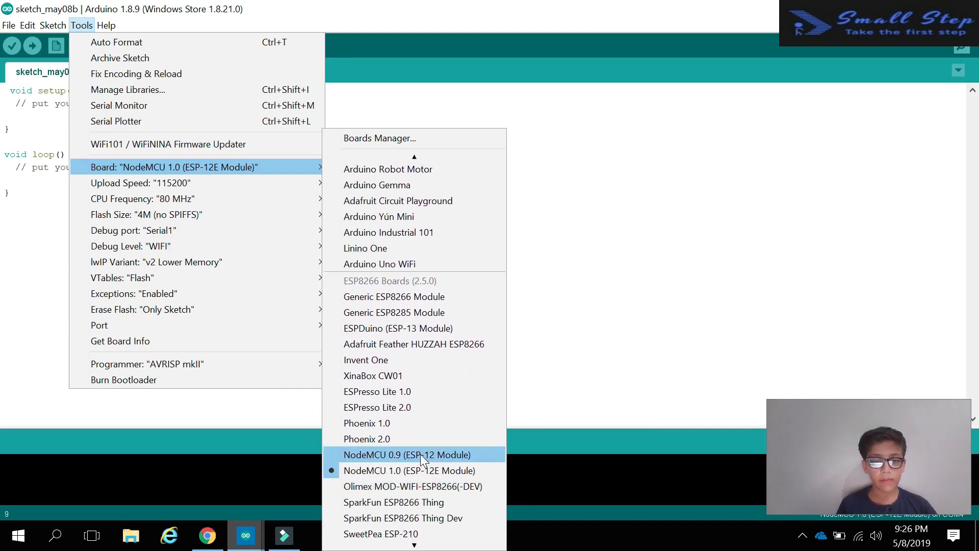
pyautogui.moveTo(410, 470)
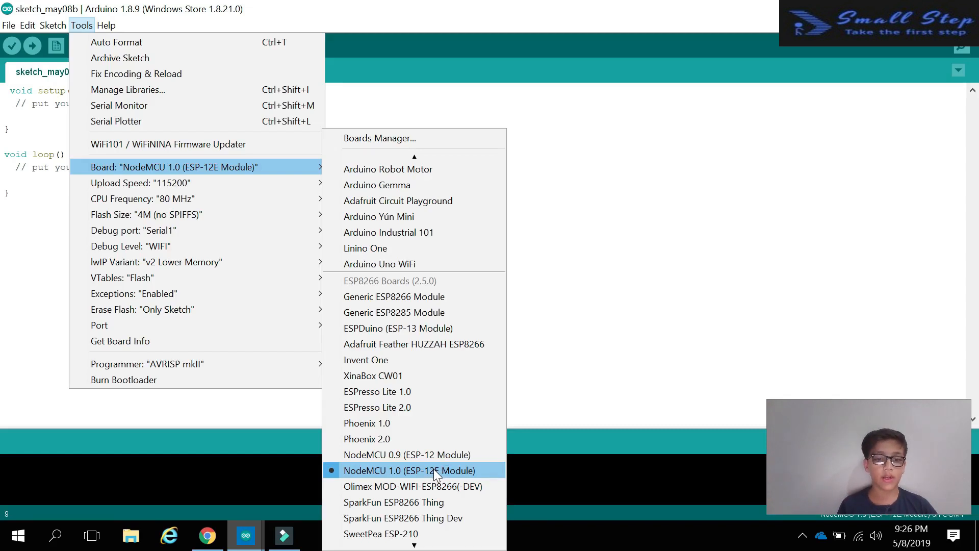
pyautogui.click(409, 470)
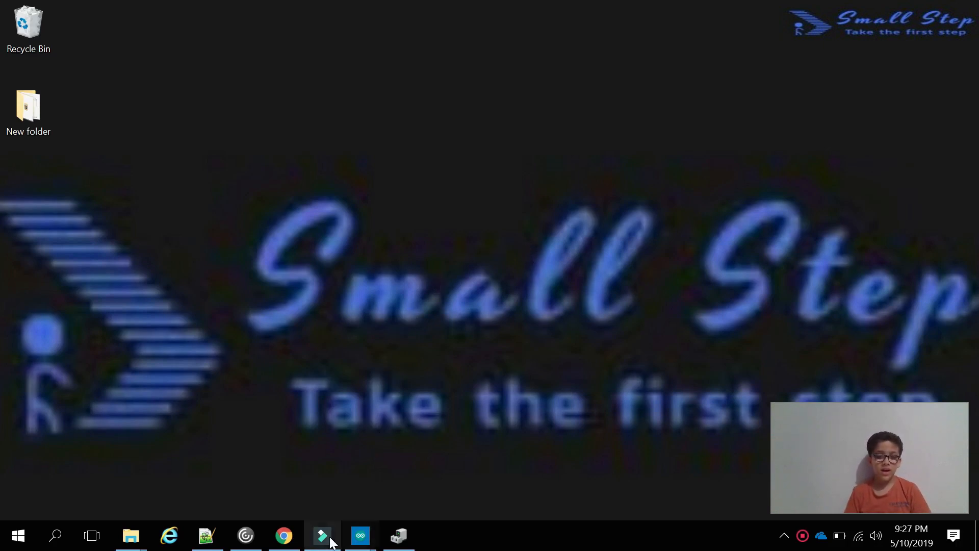
pyautogui.moveTo(359, 536)
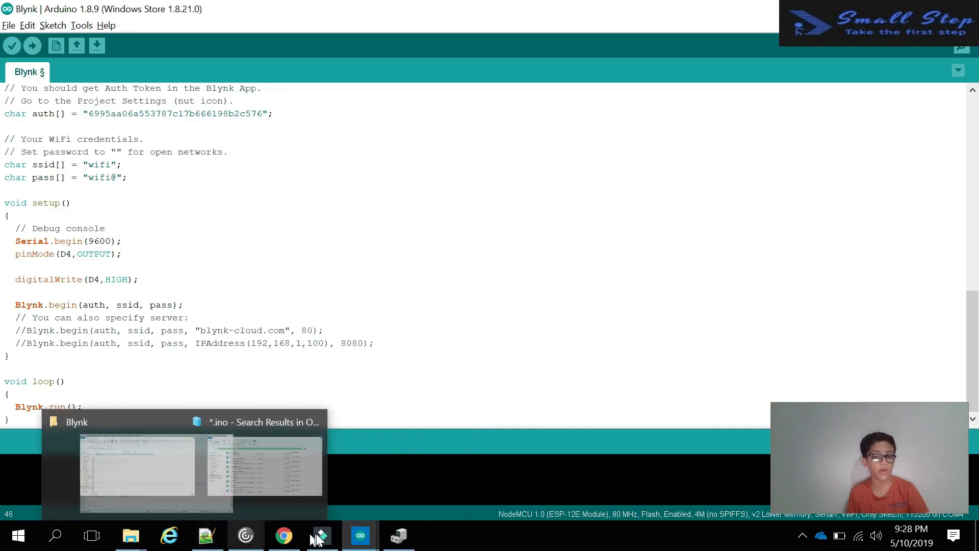
# Expand Ports in Device Manager to see the Silicon Labs CP210x bridge on COM4
pyautogui.click(398, 535)
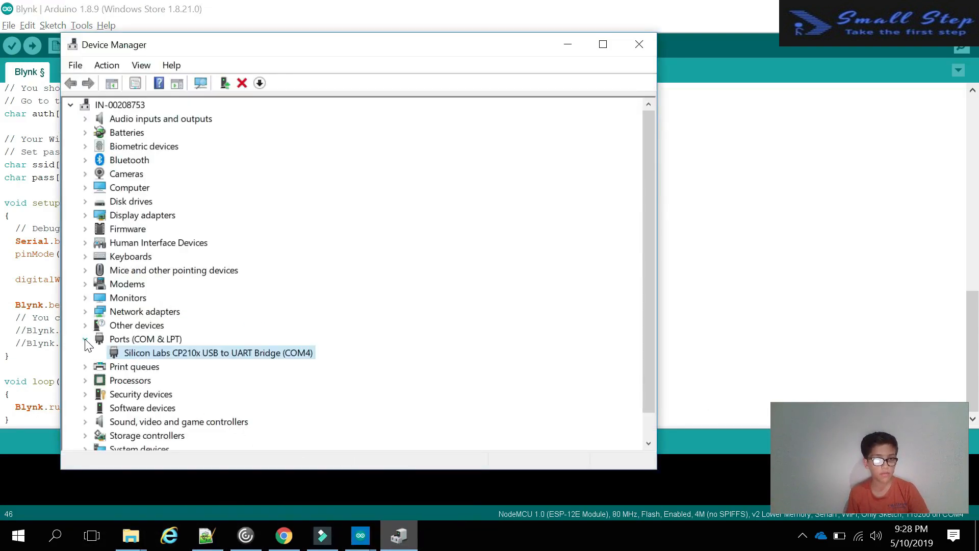
pyautogui.click(84, 339)
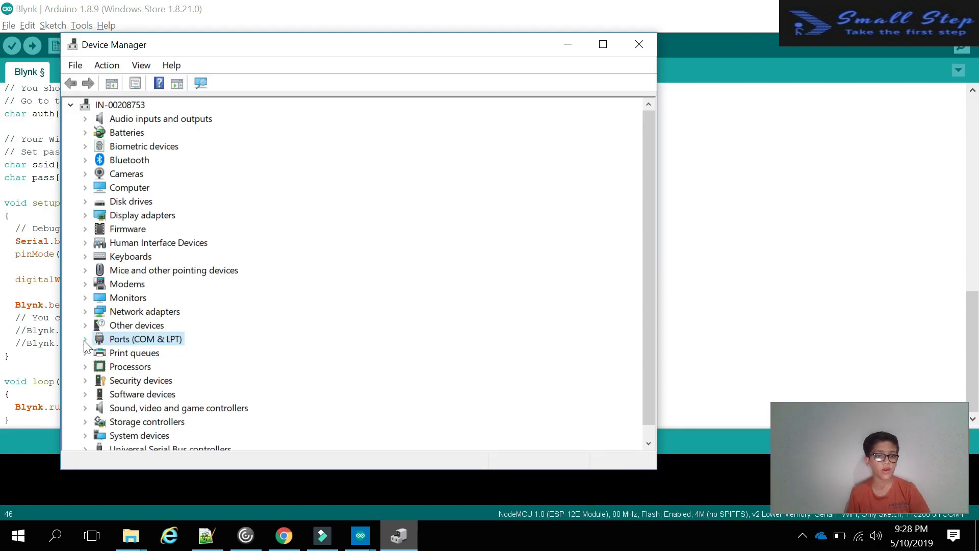
pyautogui.click(84, 338)
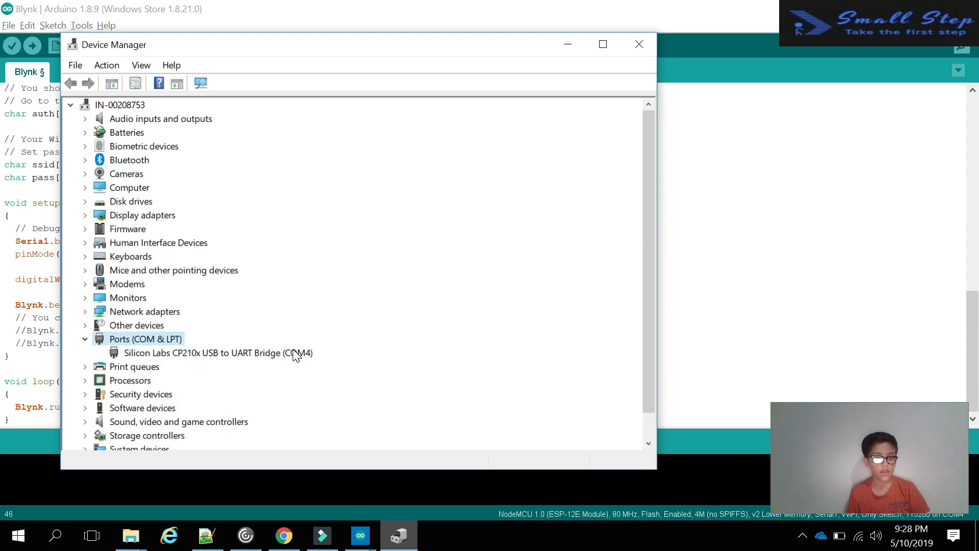
pyautogui.moveTo(490, 168)
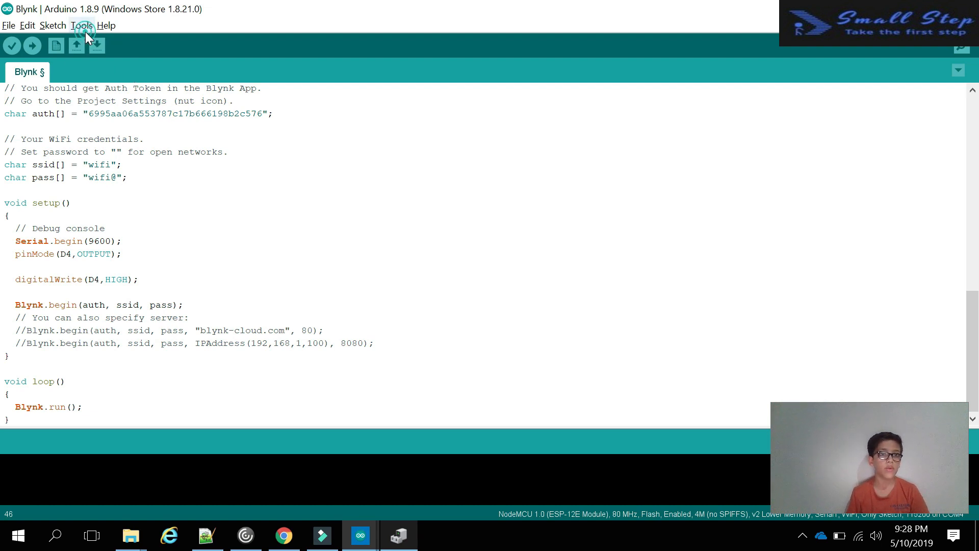
# Search 'blynk' in Library Manager, verify Blynk 0.6.1 installed, and close it
pyautogui.click(81, 24)
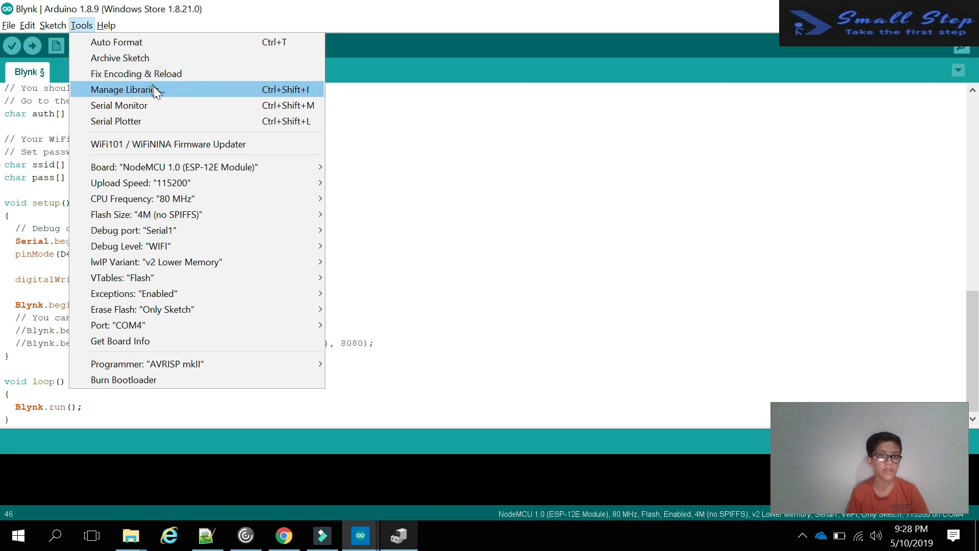
pyautogui.click(126, 90)
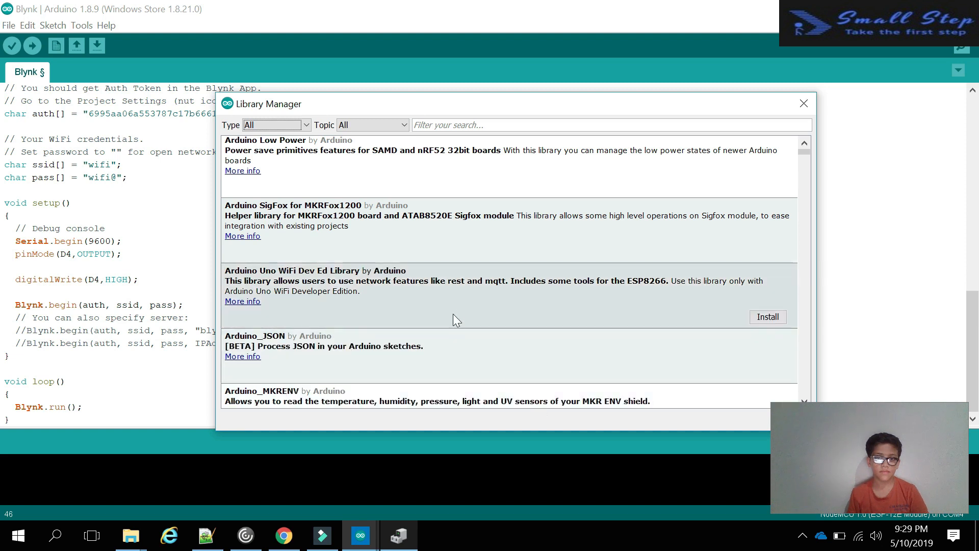
pyautogui.click(458, 127)
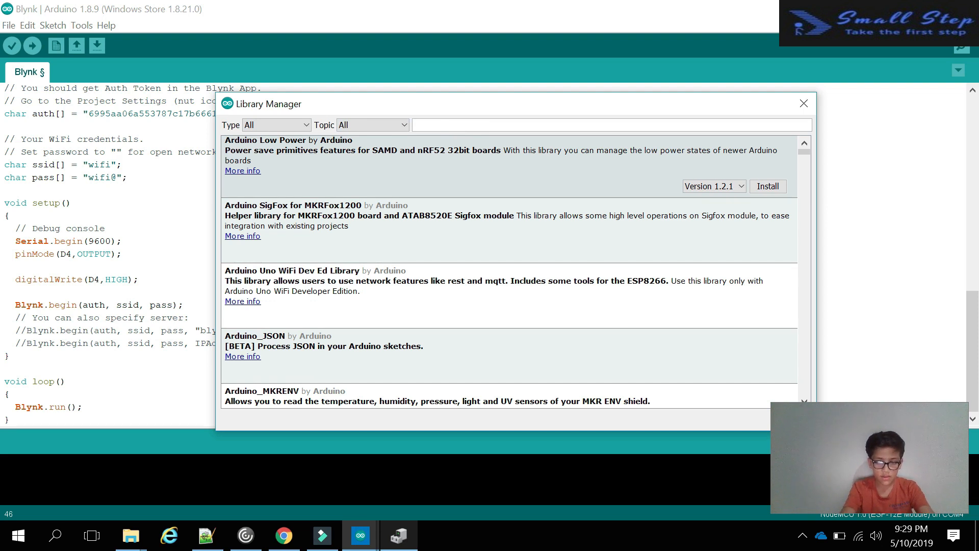
pyautogui.write('blynk')
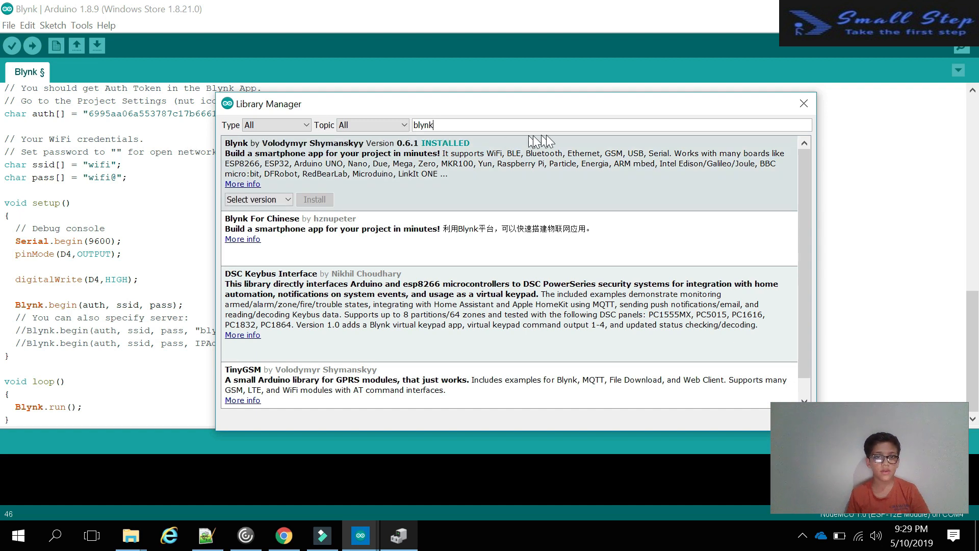
pyautogui.moveTo(253, 150)
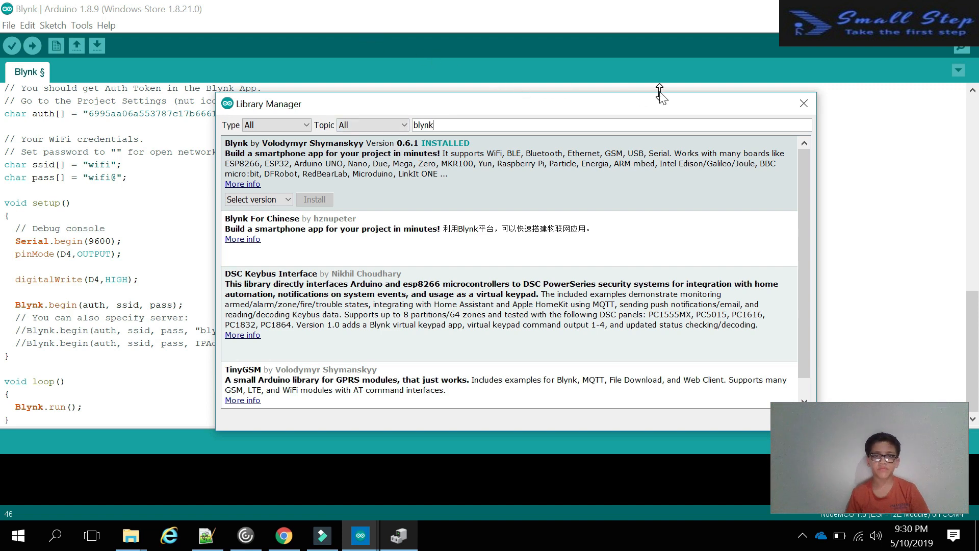
pyautogui.click(803, 103)
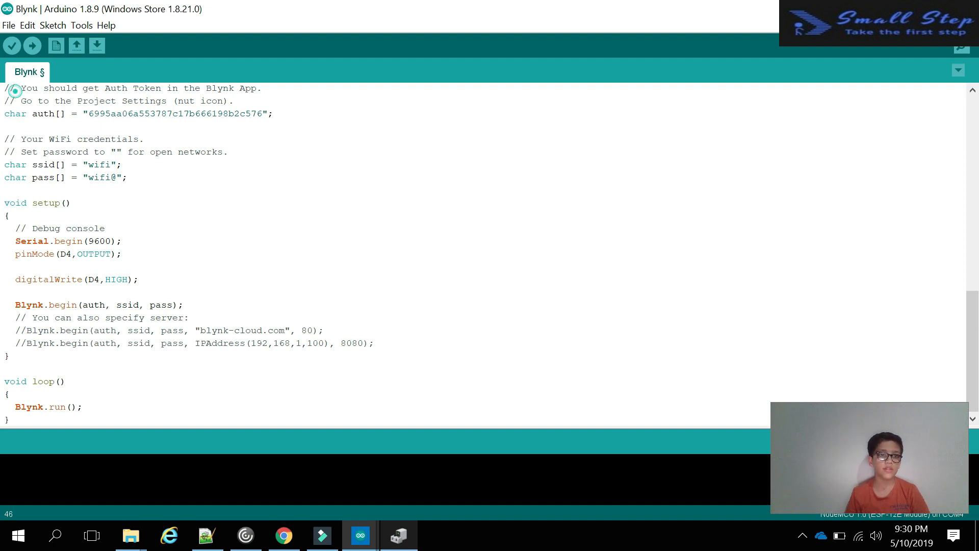
pyautogui.moveTo(15, 87); pyautogui.dragTo(10, 357)
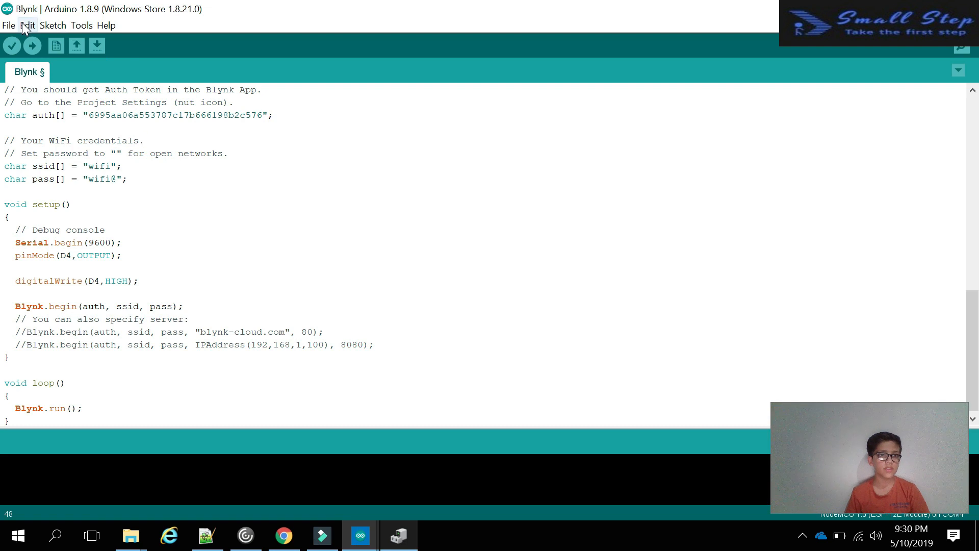
pyautogui.click(81, 24)
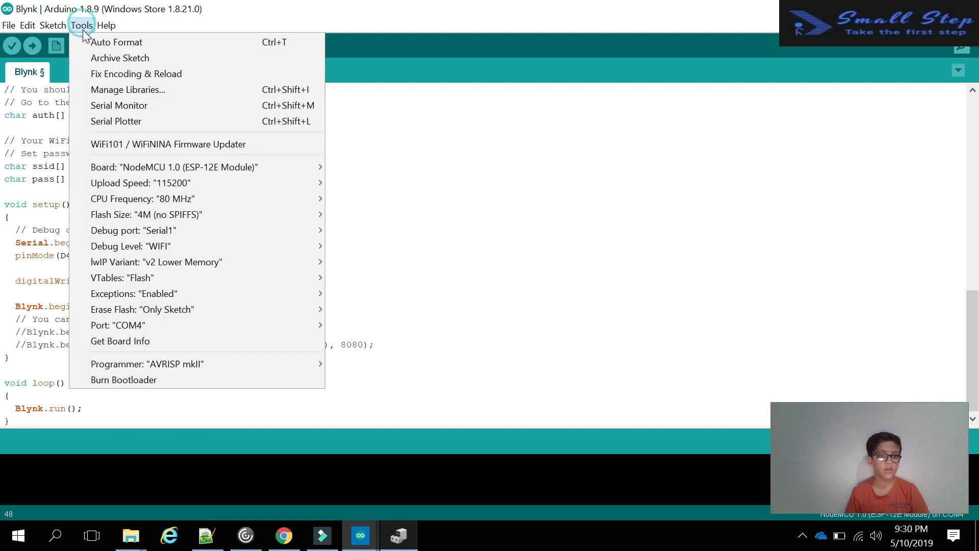
pyautogui.moveTo(182, 229)
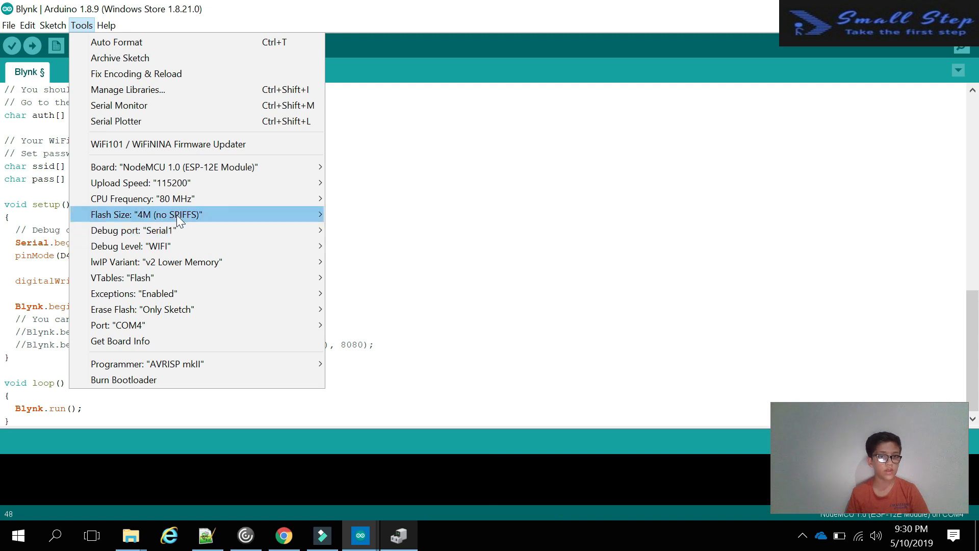
pyautogui.moveTo(200, 340)
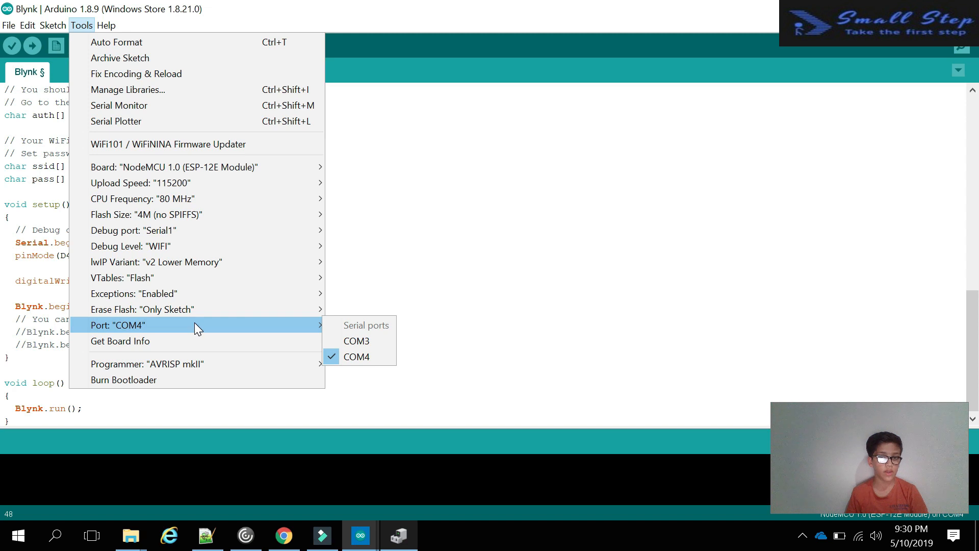
pyautogui.moveTo(312, 330)
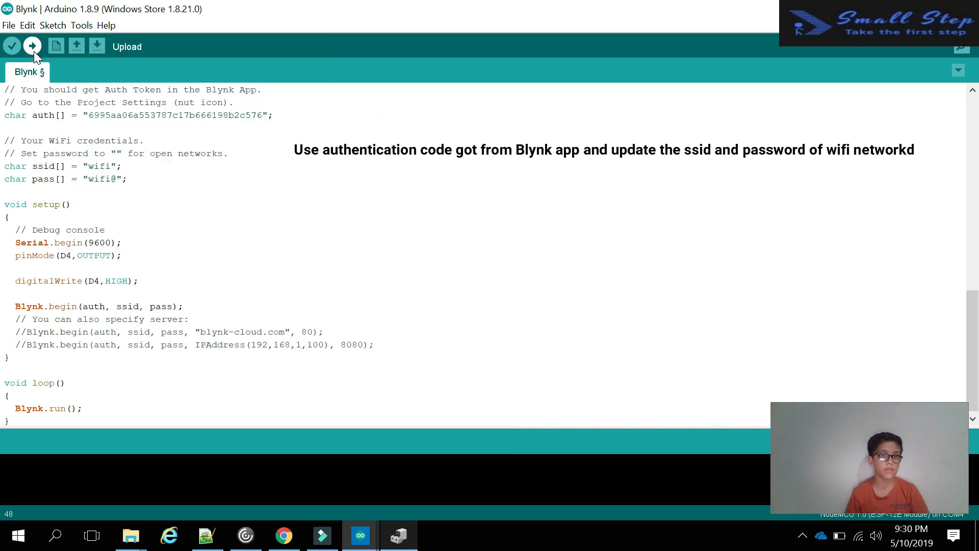
# Upload the Blynk sketch to the NodeMCU from the toolbar
pyautogui.click(32, 46)
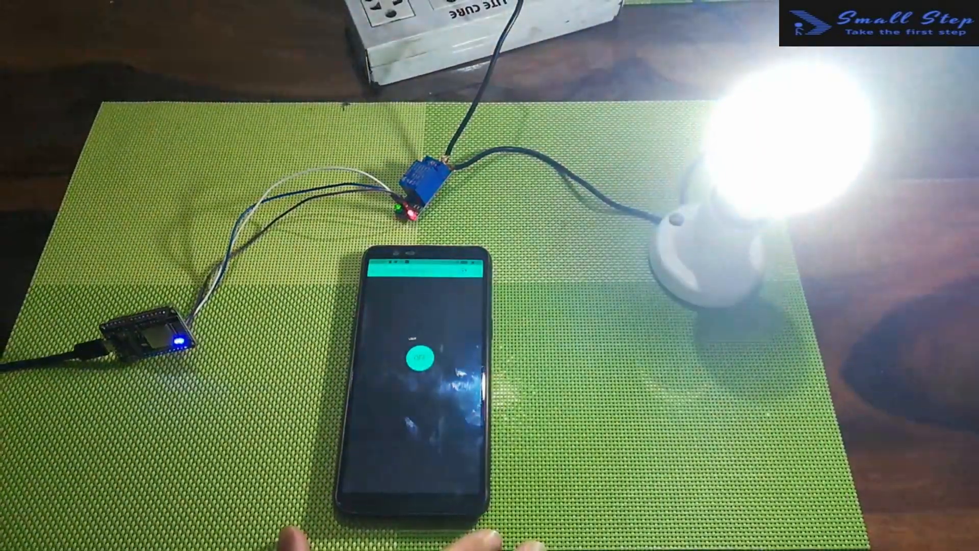
# Toggle the relay from the Blynk app button so the bulb turns on and then off
pyautogui.click(418, 356)
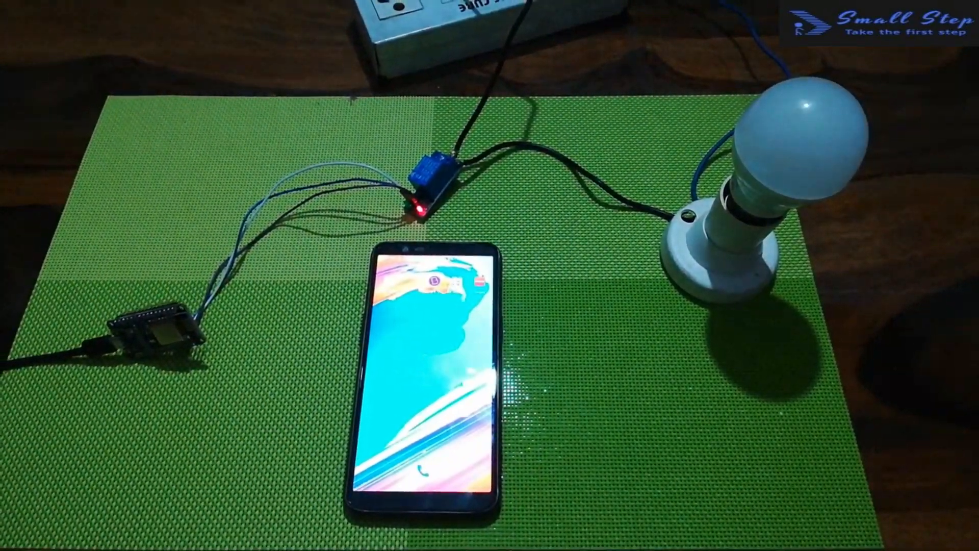